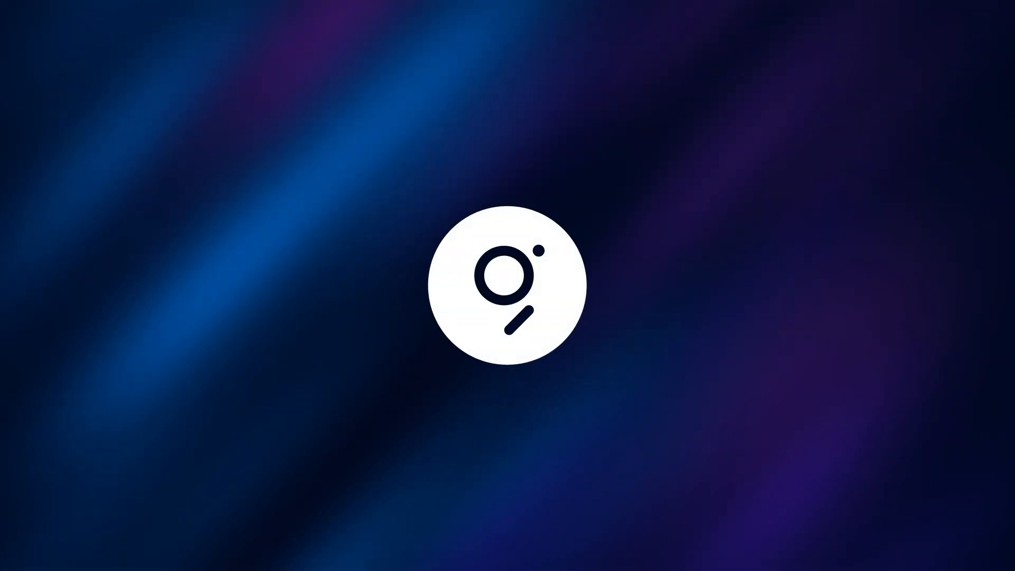
{"action": "type", "text": "Et"}
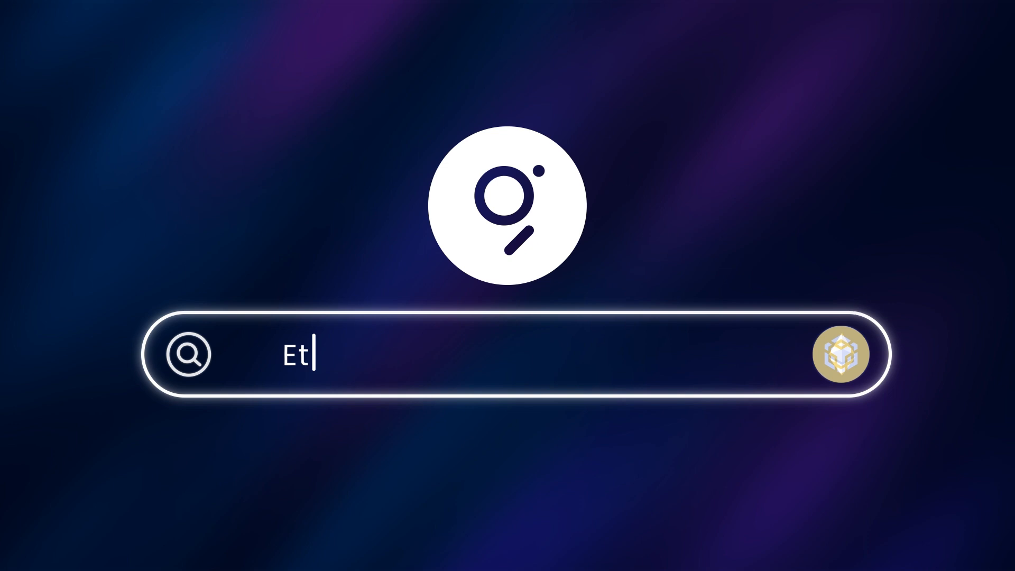